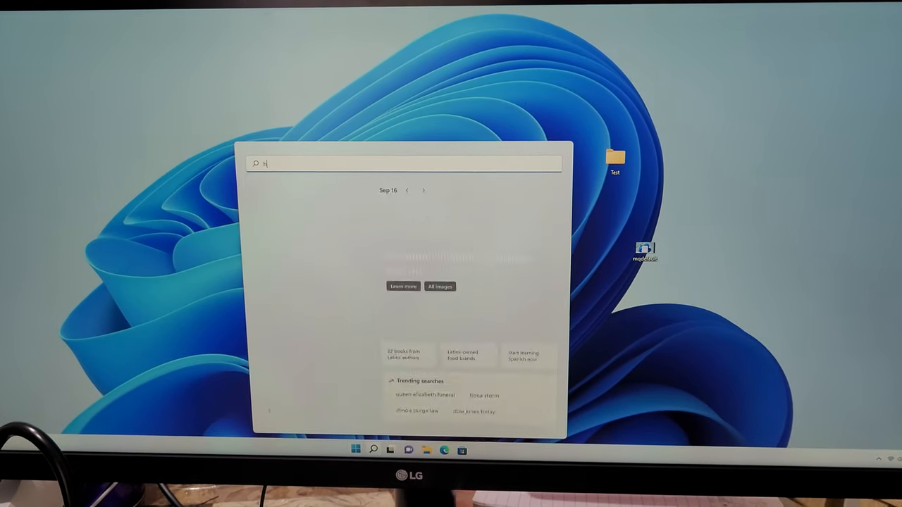
type("yper")
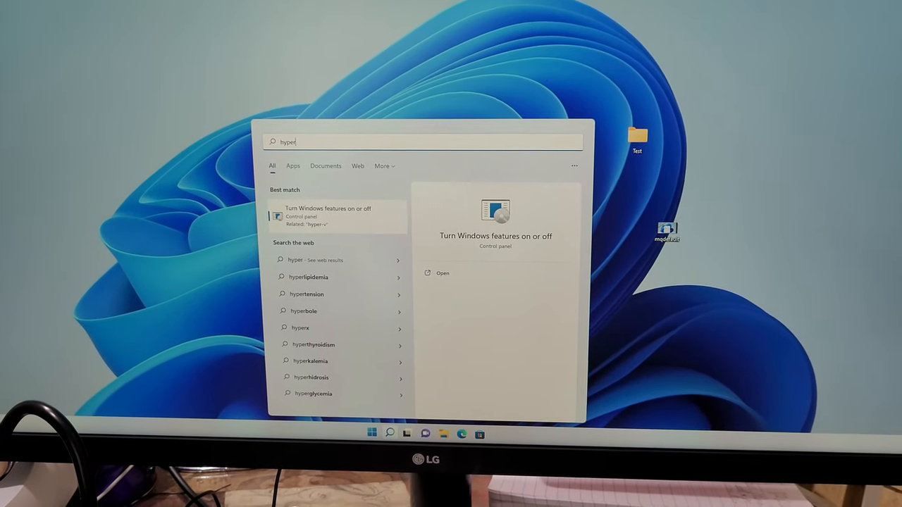